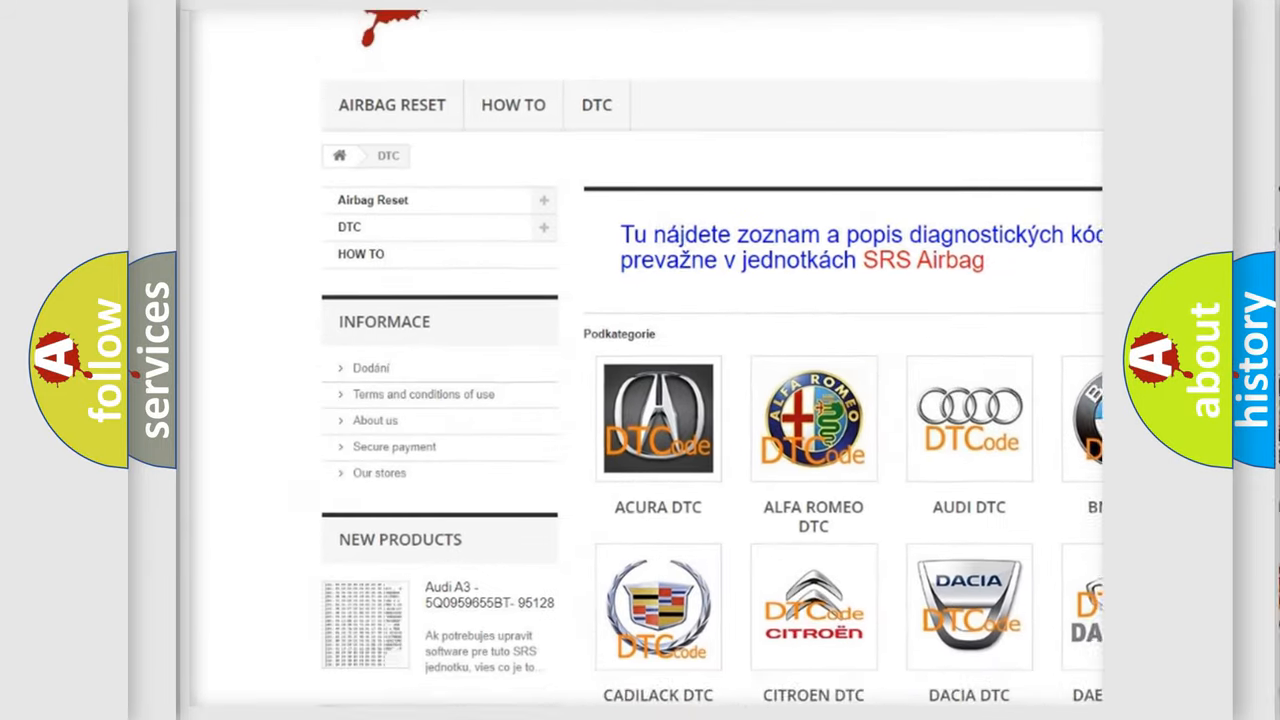
scroll("down", 3)
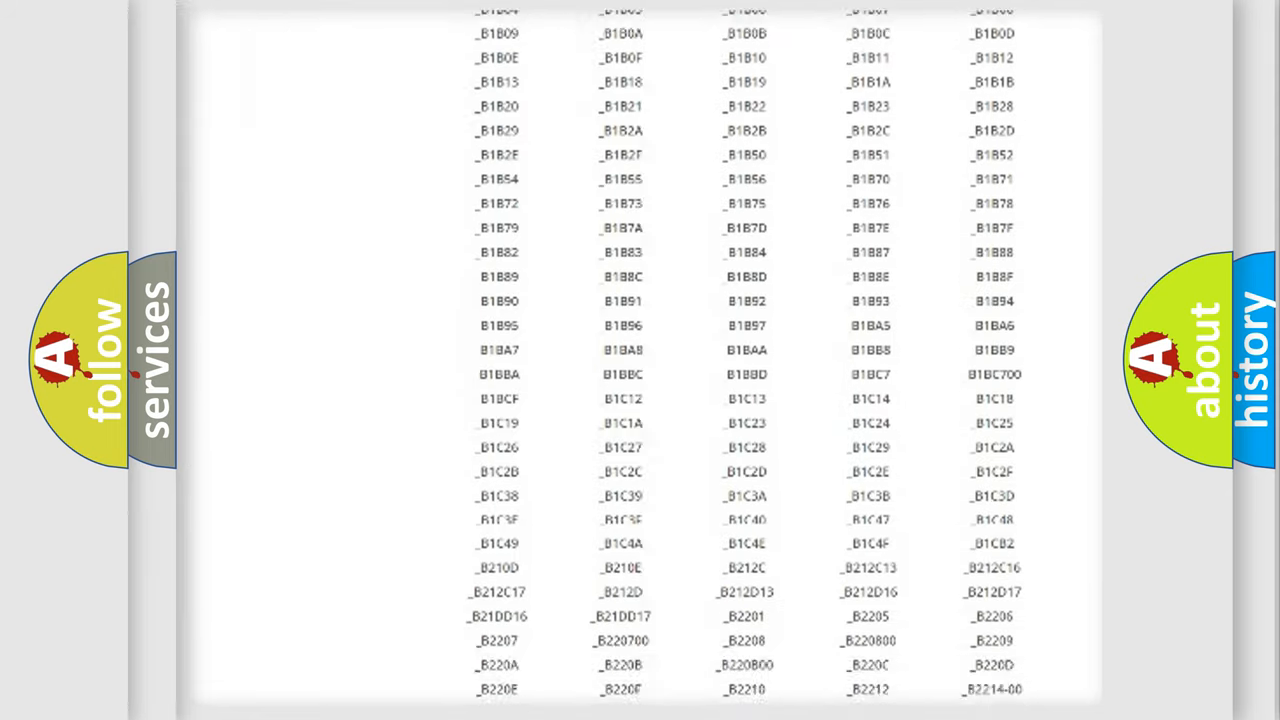
scroll("down", 3)
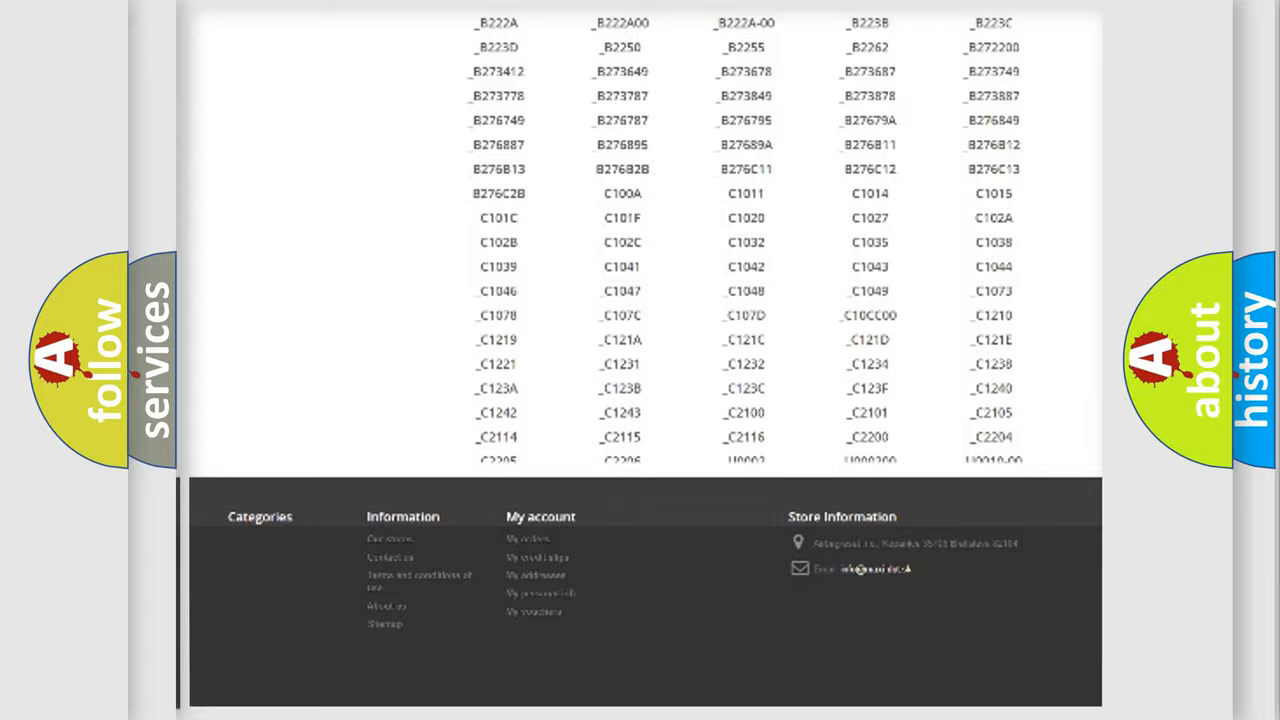
scroll("up", 3)
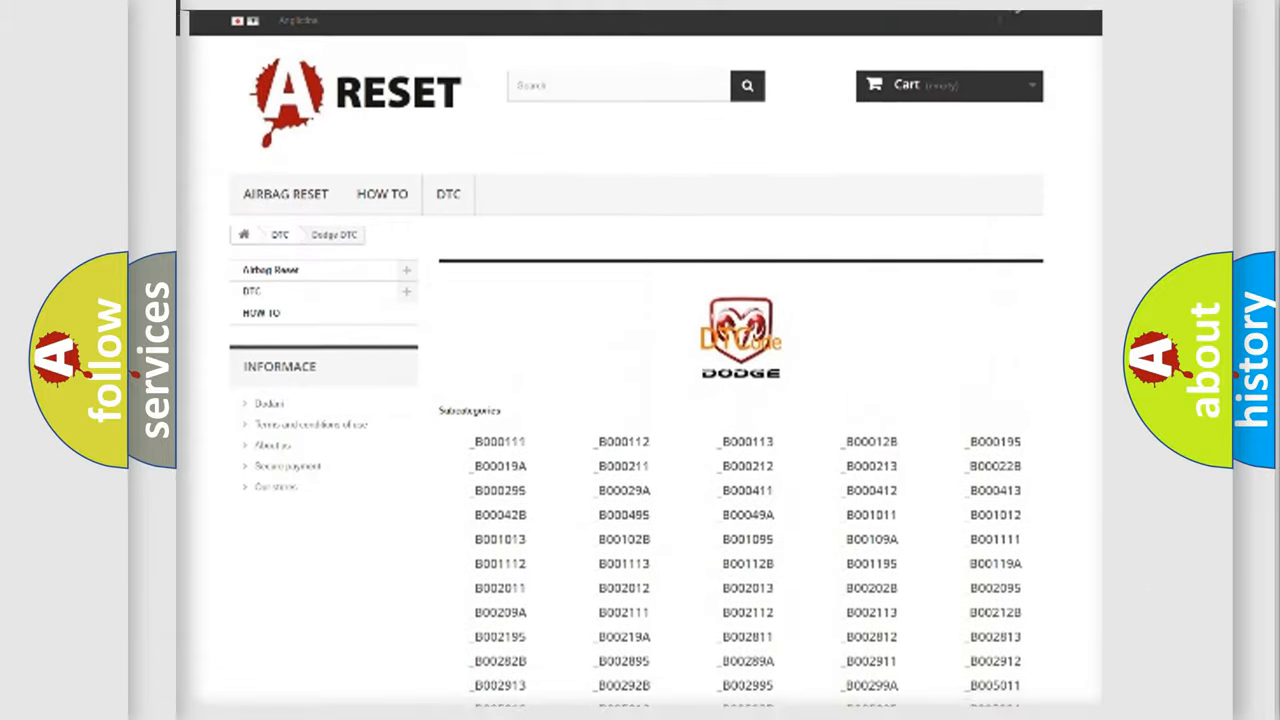